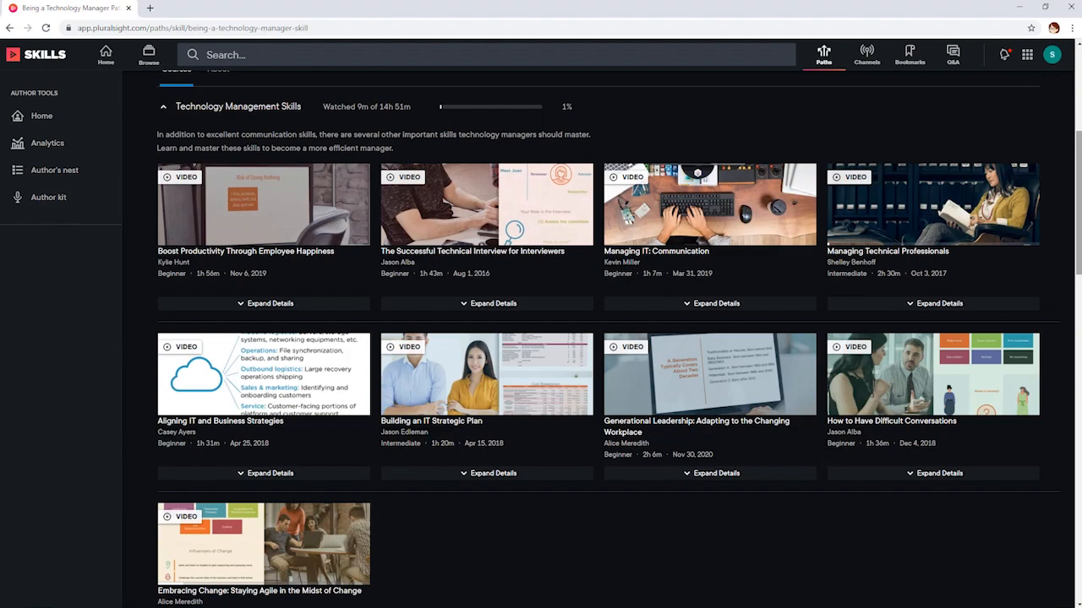
- Scroll through the Technology Management Skills courses of the Being a Technology Manager path
{"action": "scroll", "scroll_direction": "down", "scroll_amount": 3}
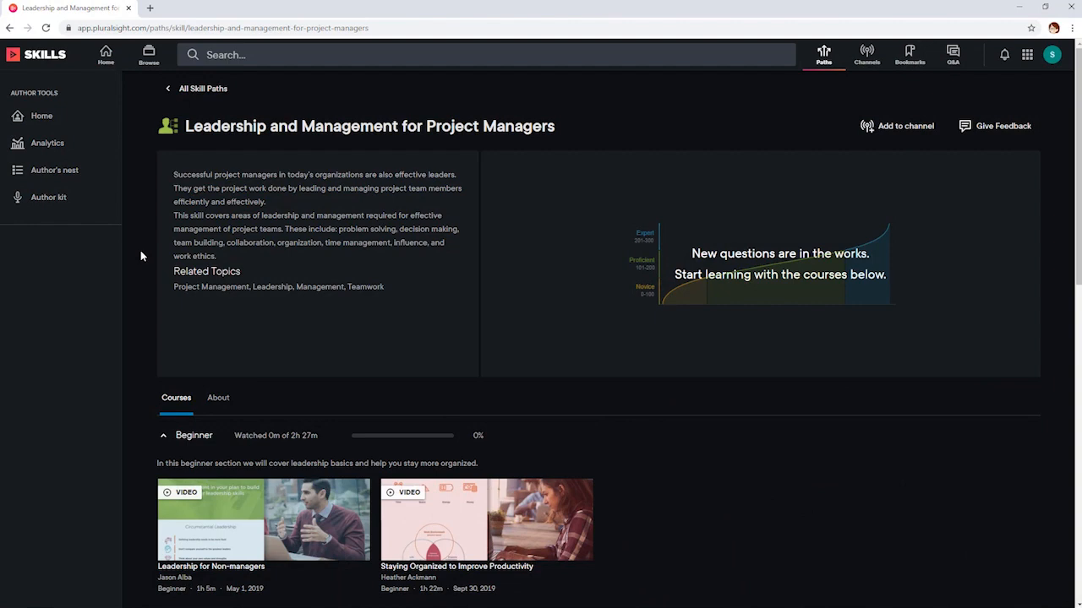
- Scroll down the Leadership and Management for Project Managers path from Beginner toward Advanced courses
{"action": "scroll", "scroll_direction": "down", "scroll_amount": 3}
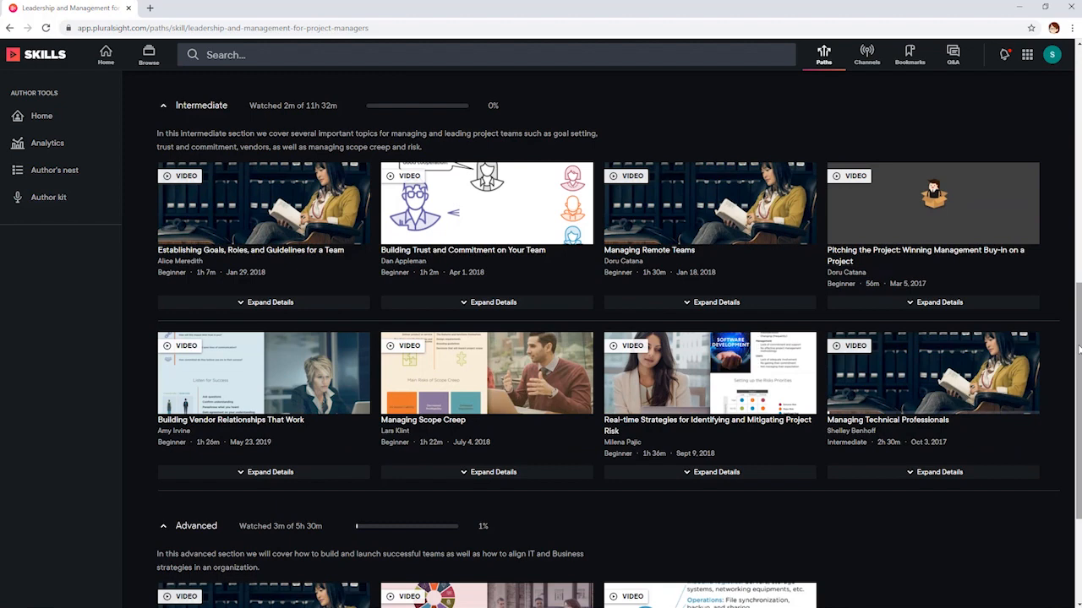
{"action": "mouse_move", "coordinate": [708, 203]}
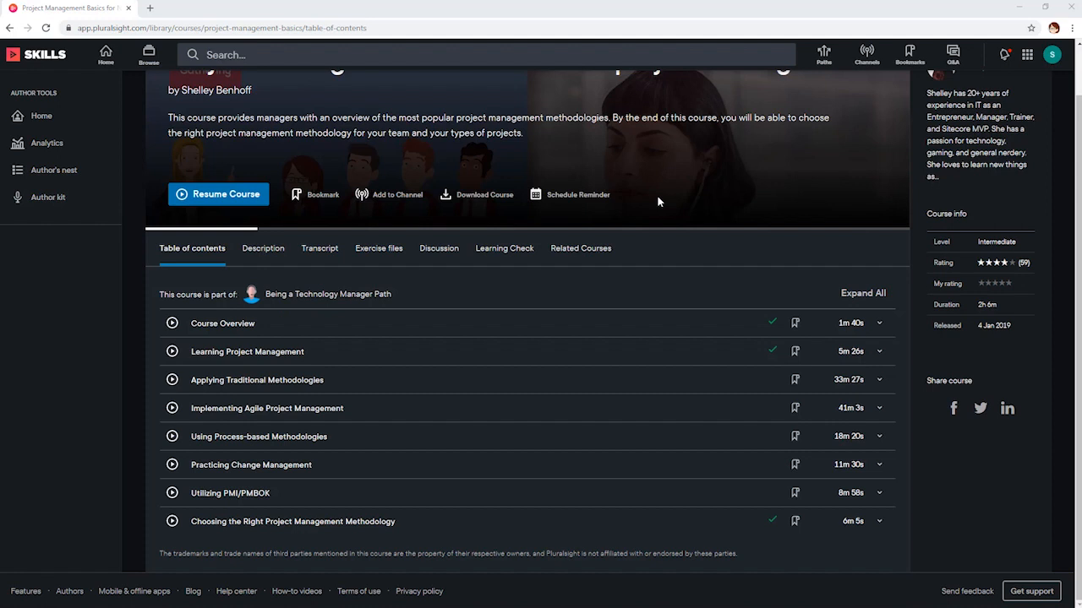
- Request Download Course for offline viewing and dismiss the offline player install prompt
{"action": "left_click", "coordinate": [476, 194]}
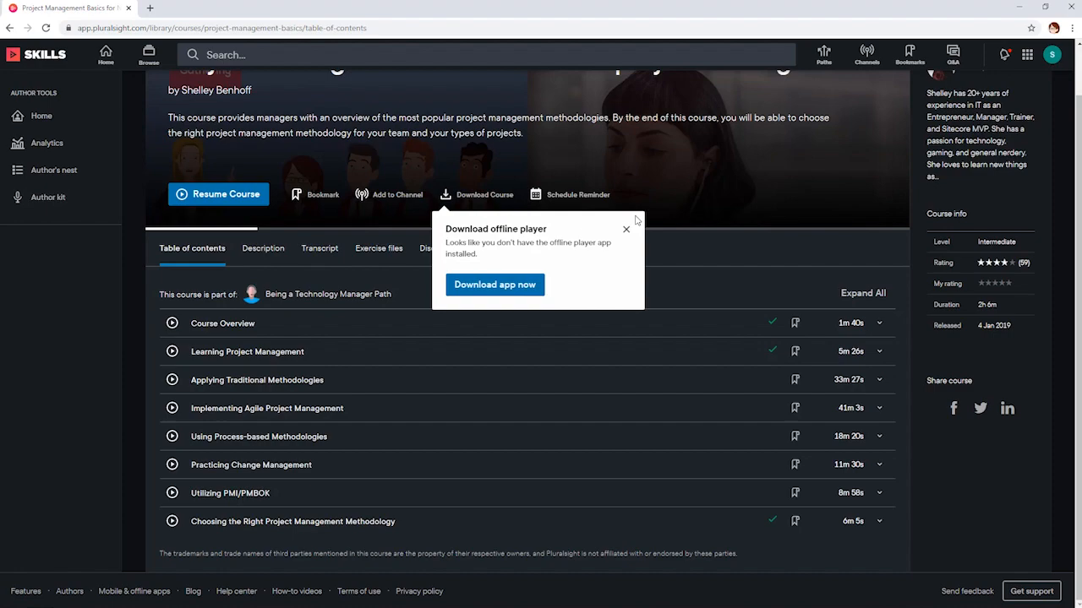
{"action": "left_click", "coordinate": [865, 54]}
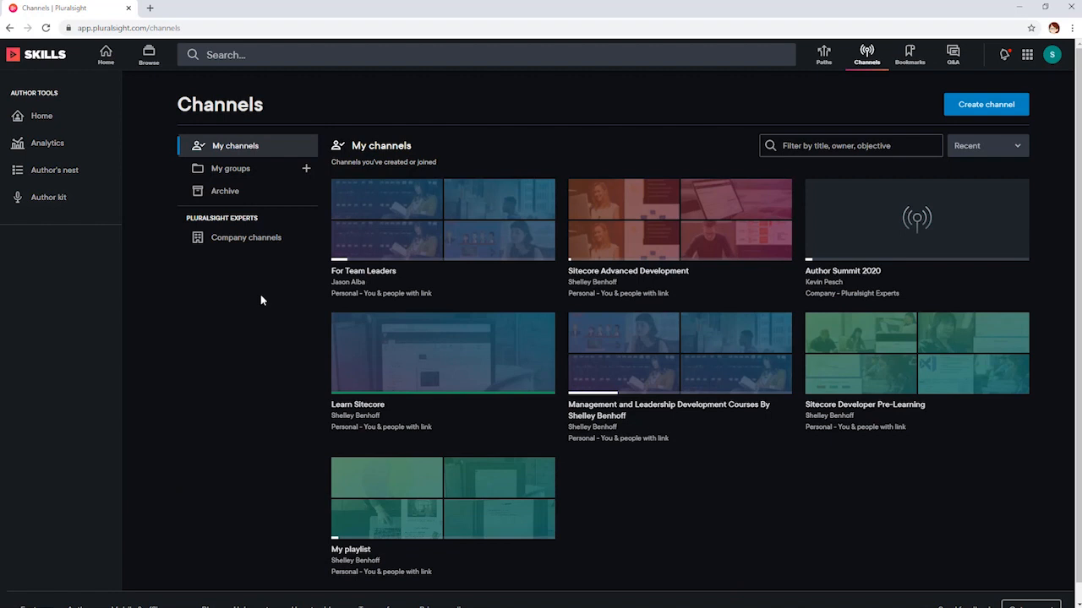
- Enter the For Team Leaders channel and open the Moving from Technical Professional to Management course
{"action": "left_click", "coordinate": [442, 219]}
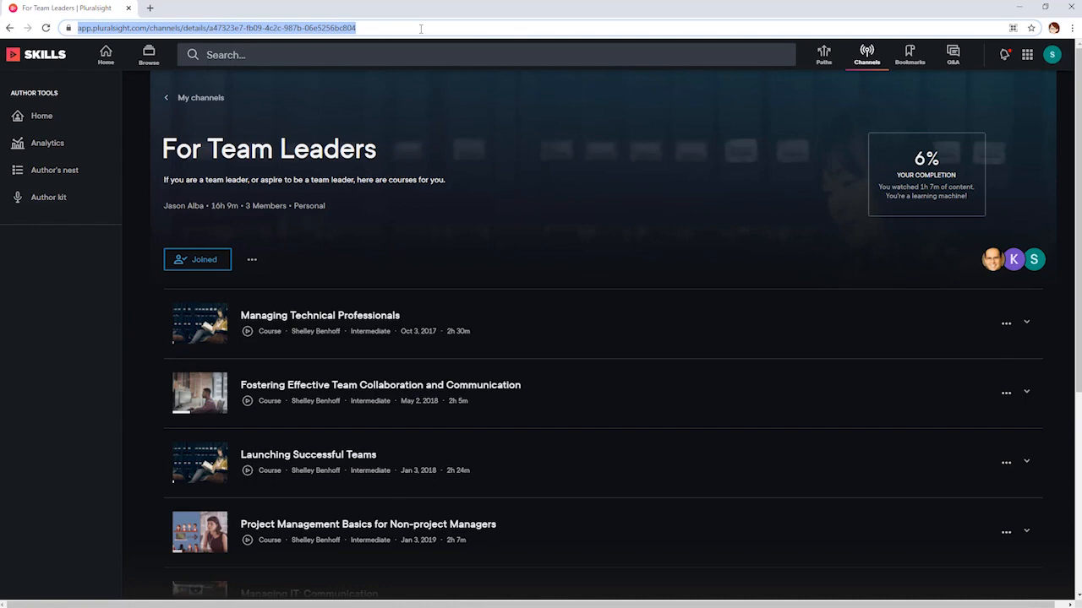
{"action": "left_click", "coordinate": [319, 316]}
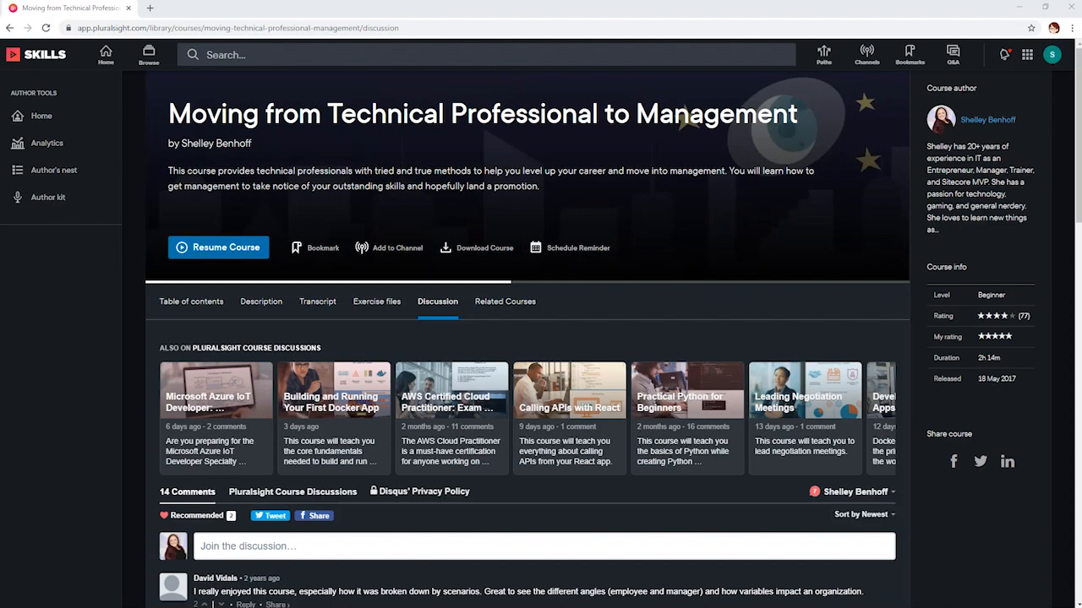
- Scroll down the course discussion to read learner comments and the author's replies
{"action": "scroll", "scroll_direction": "down", "scroll_amount": 3}
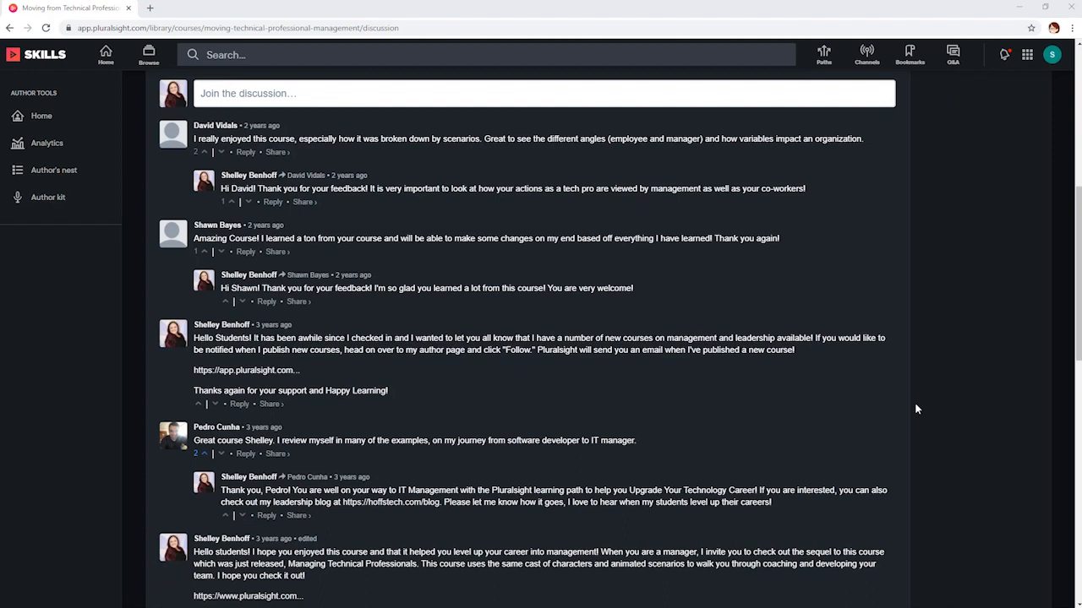
{"action": "mouse_move", "coordinate": [896, 402]}
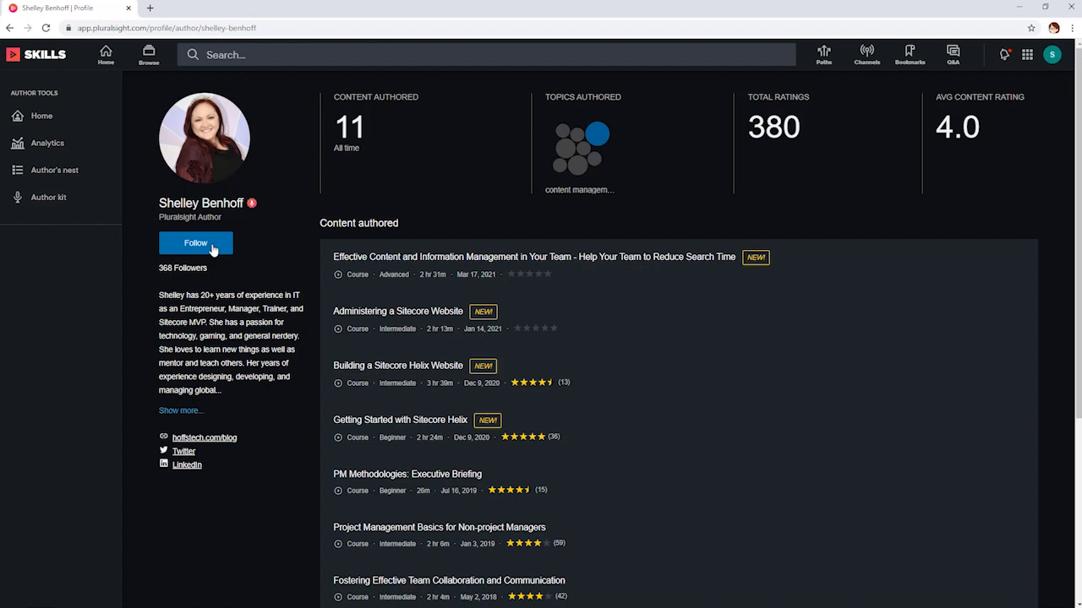
- Open the course author's profile showing ratings and content authored
{"action": "left_click", "coordinate": [196, 243]}
{"action": "type", "text": "unity fundamentals"}
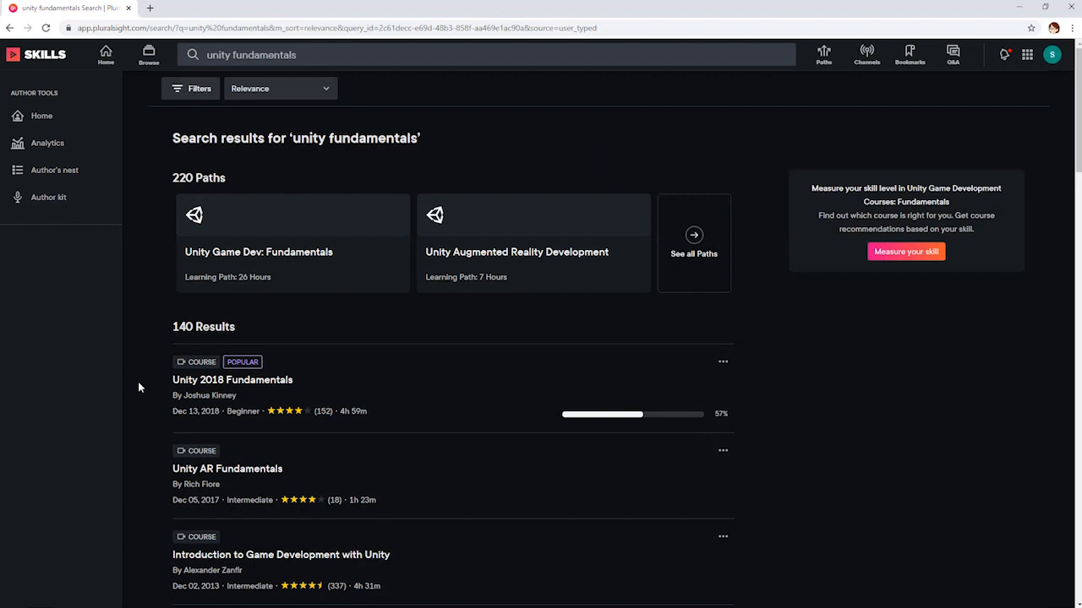
- Open the Unity 2018 Fundamentals course from the unity fundamentals search results
{"action": "left_click", "coordinate": [233, 379]}
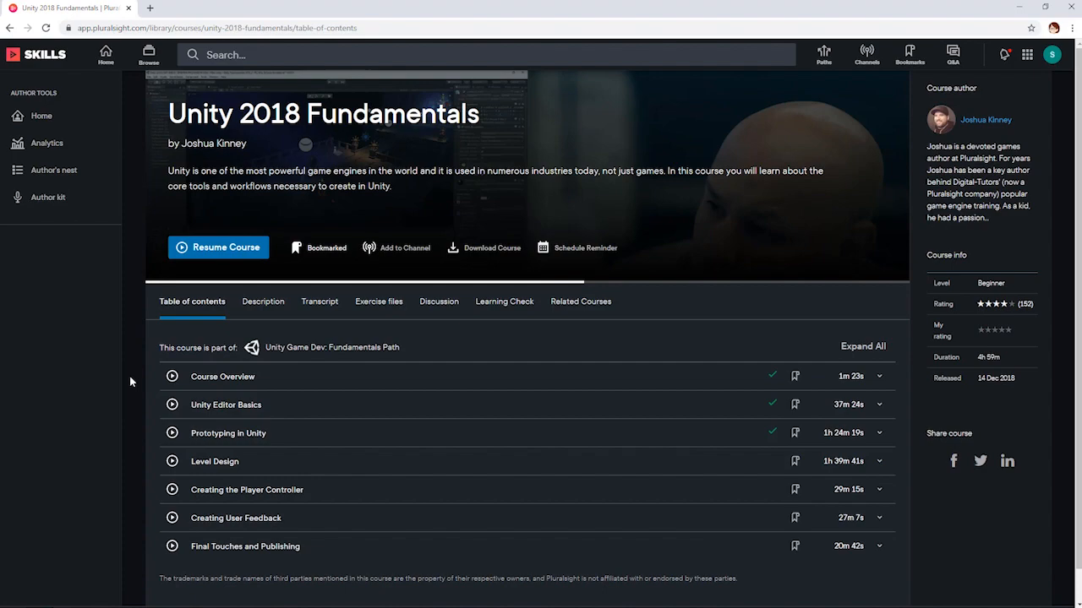